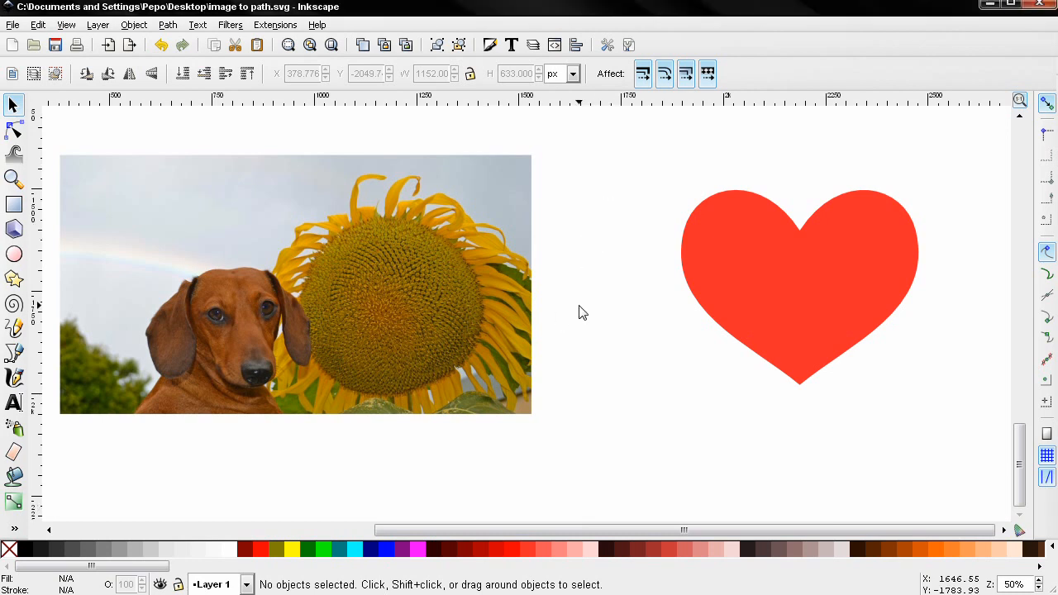
pyautogui.moveTo(459, 339)
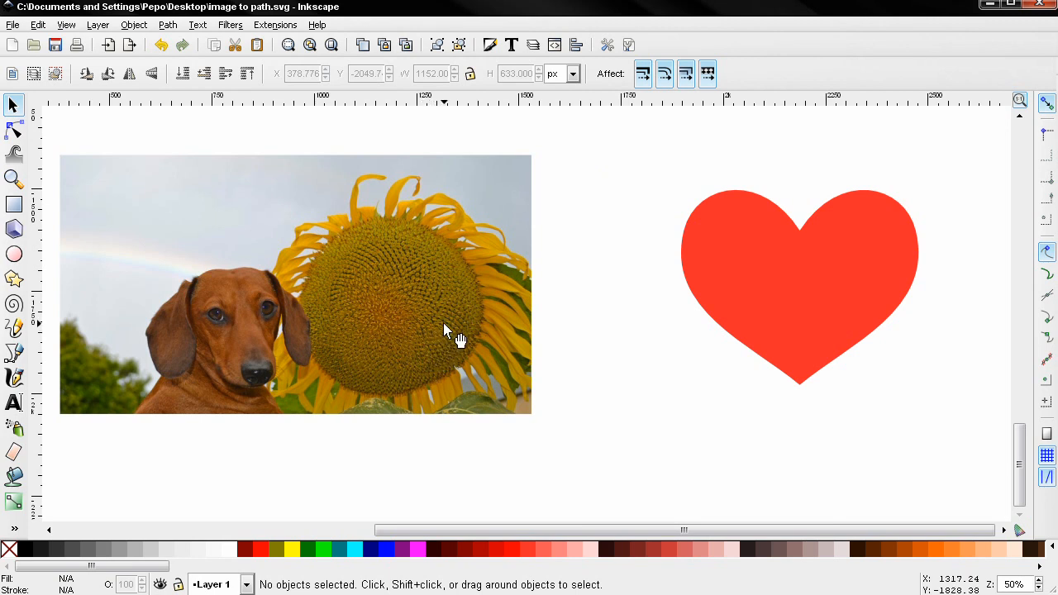
pyautogui.moveTo(425, 315)
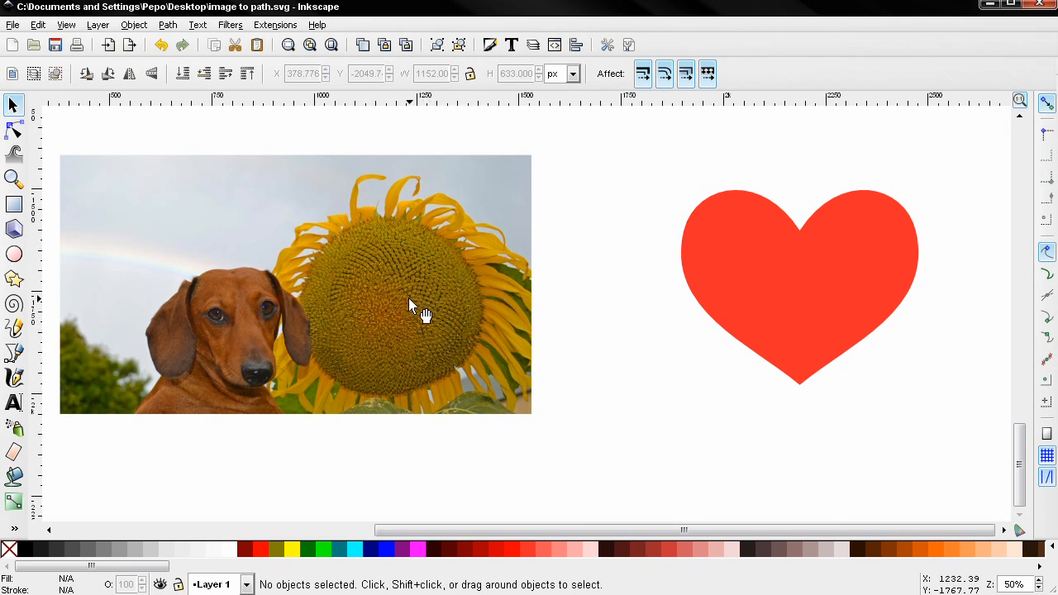
pyautogui.moveTo(252, 205)
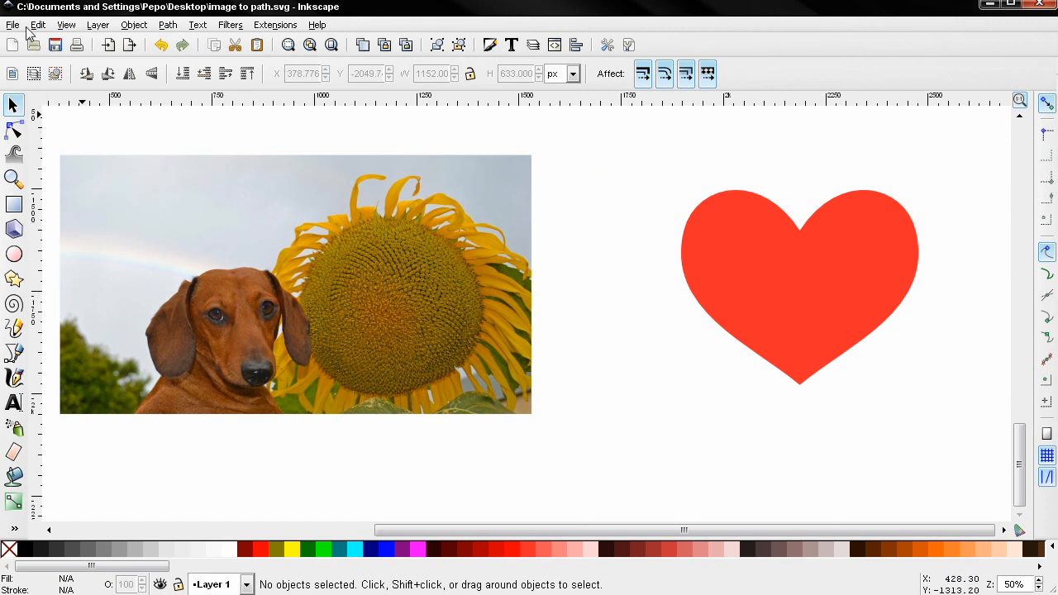
# Step: Select the dachshund-and-sunflower photo beside the red heart
pyautogui.click(13, 24)
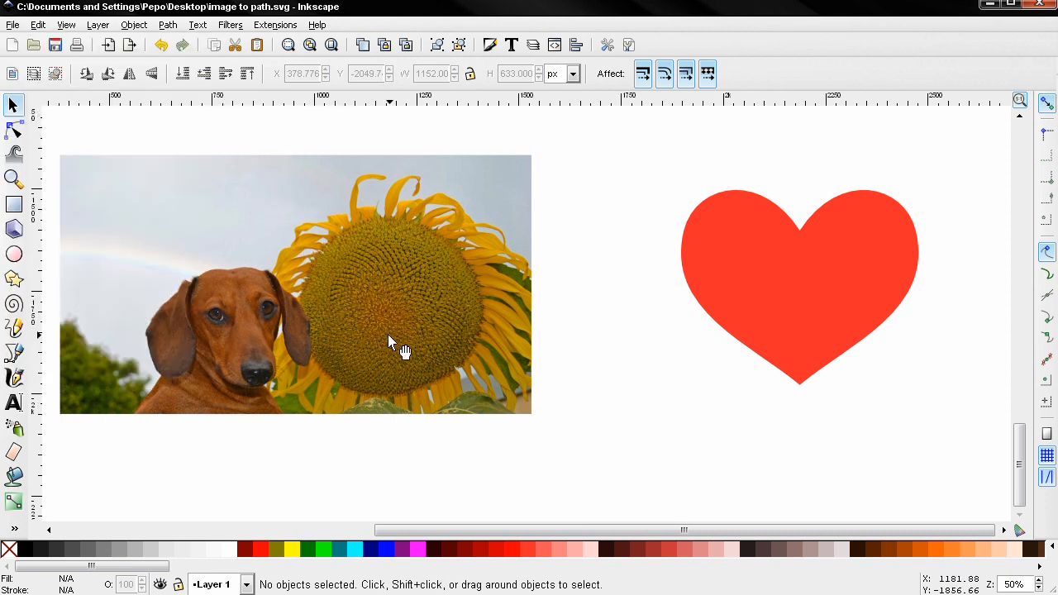
pyautogui.moveTo(428, 355)
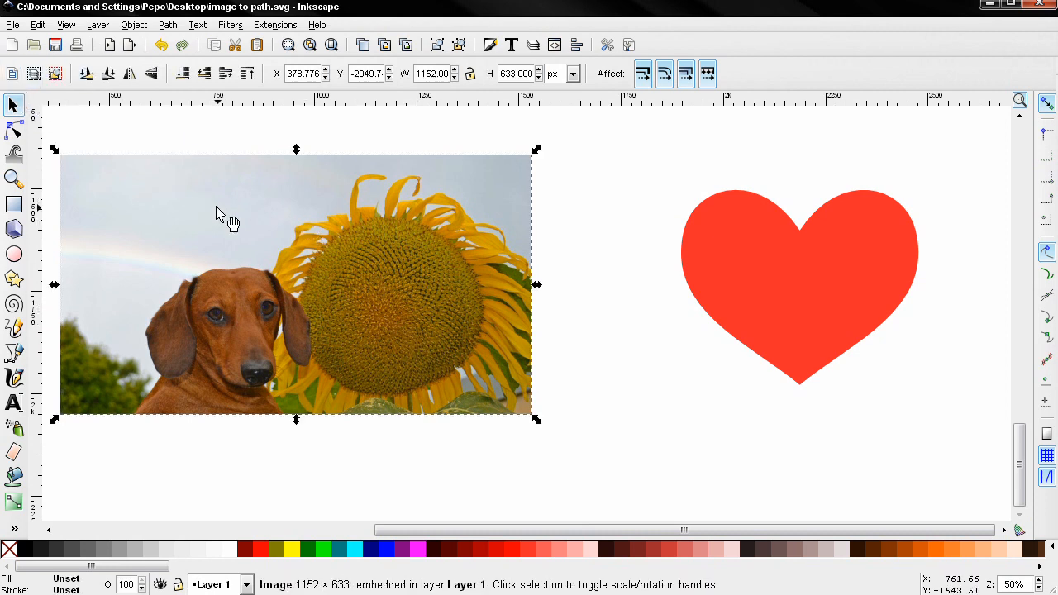
# Step: Try converting the photo to a path, then turn to the Object menu's pattern options
pyautogui.click(167, 24)
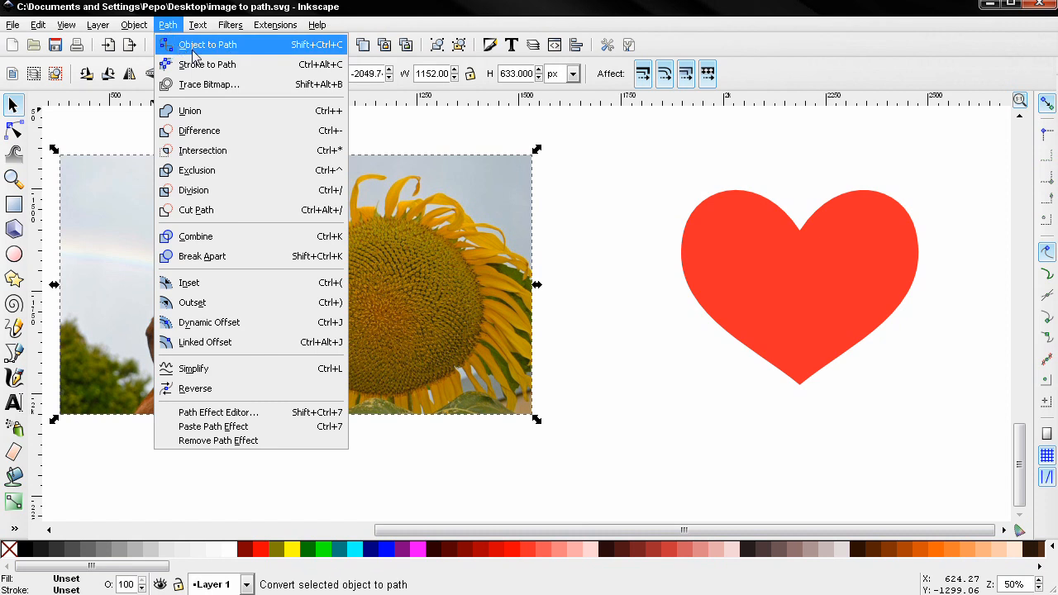
pyautogui.click(206, 44)
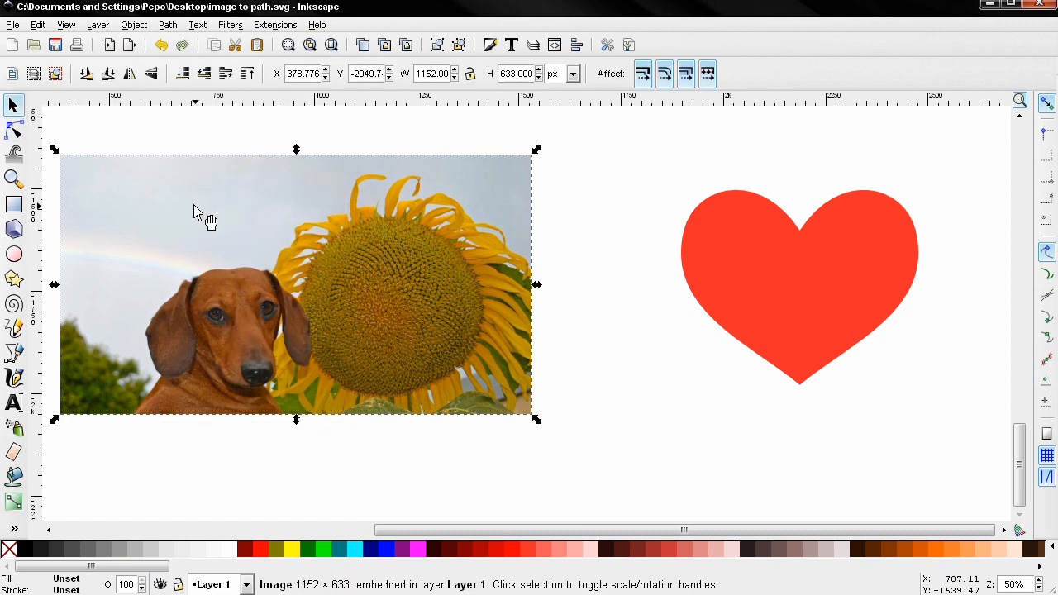
pyautogui.moveTo(183, 213)
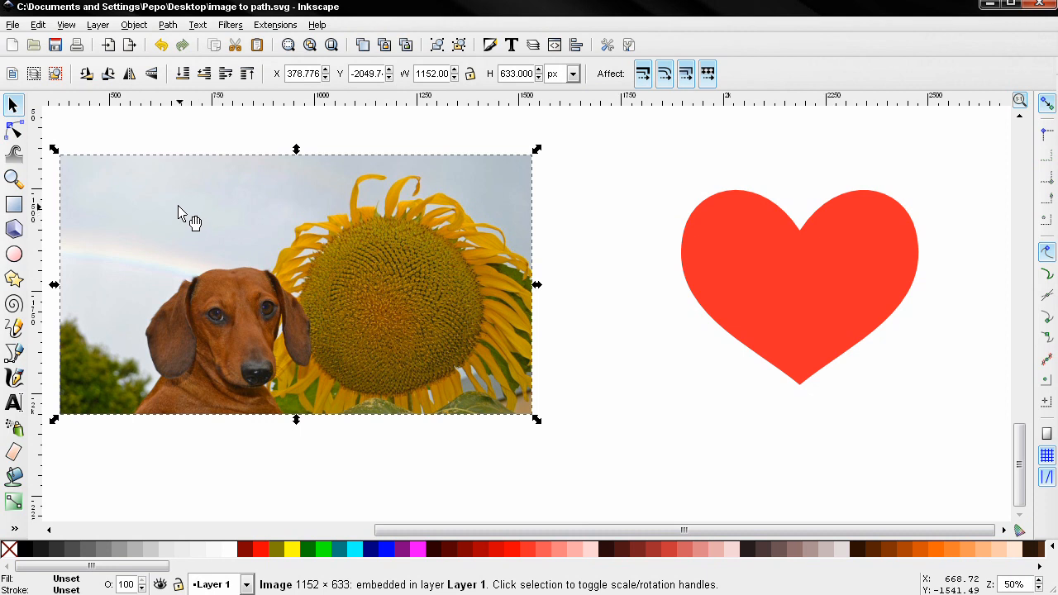
pyautogui.click(134, 24)
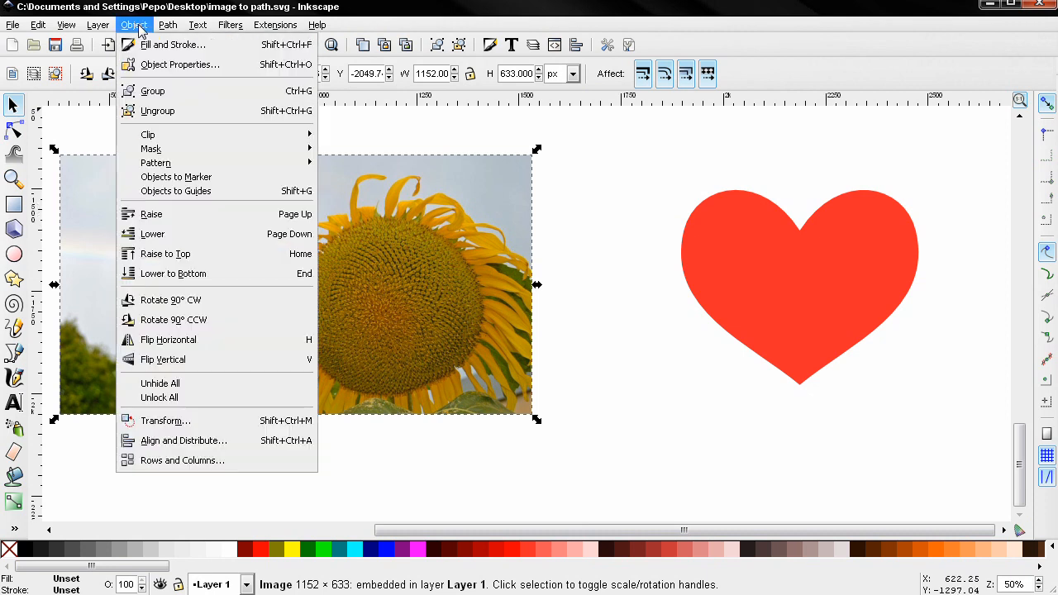
pyautogui.moveTo(156, 163)
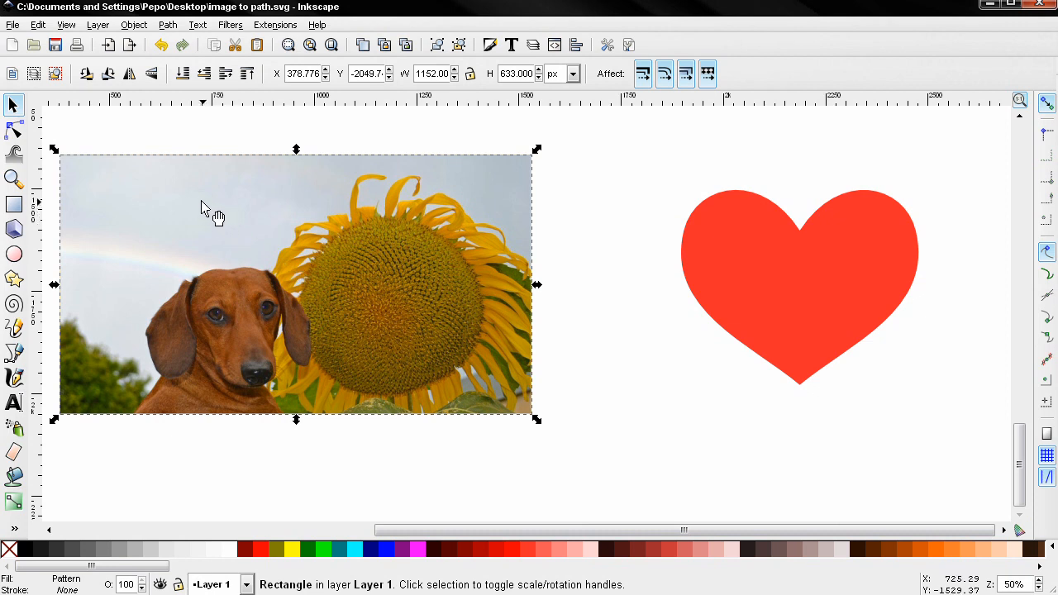
pyautogui.moveTo(78, 132)
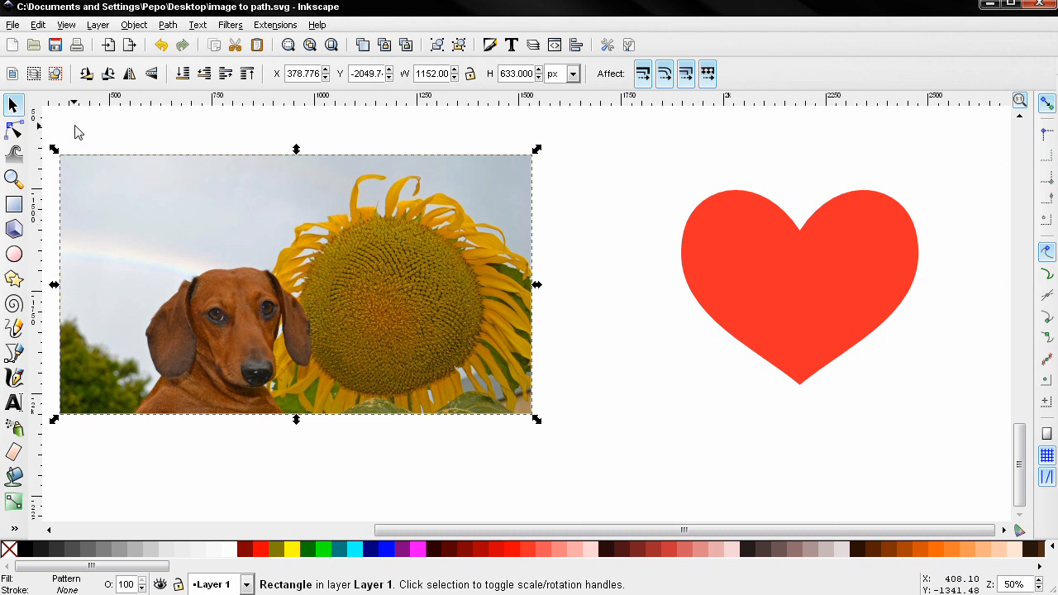
pyautogui.moveTo(15, 133)
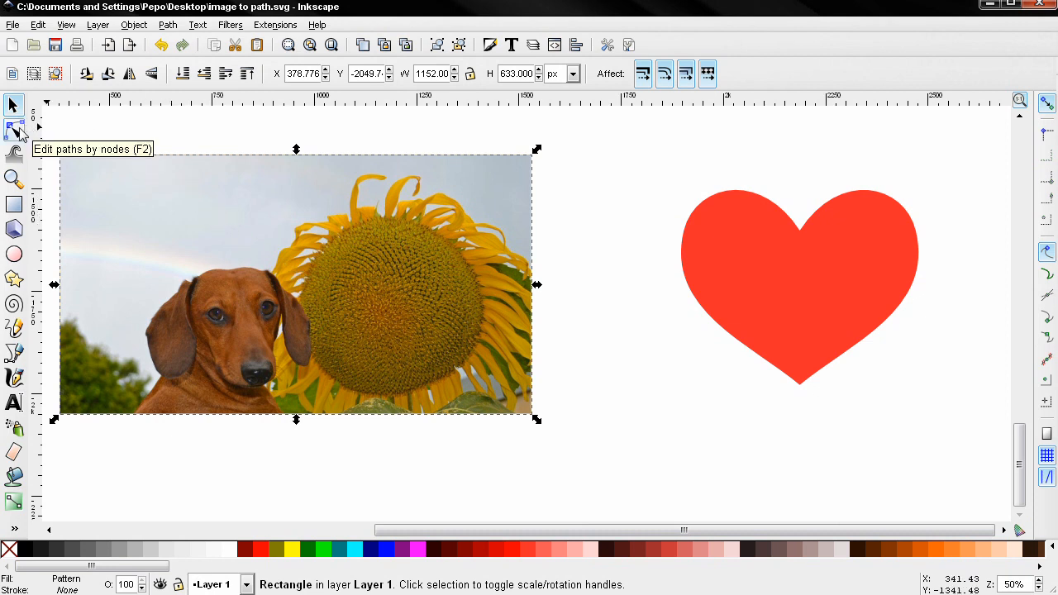
# Step: Show the pattern rectangle's corner nodes with the node editing tool
pyautogui.click(14, 130)
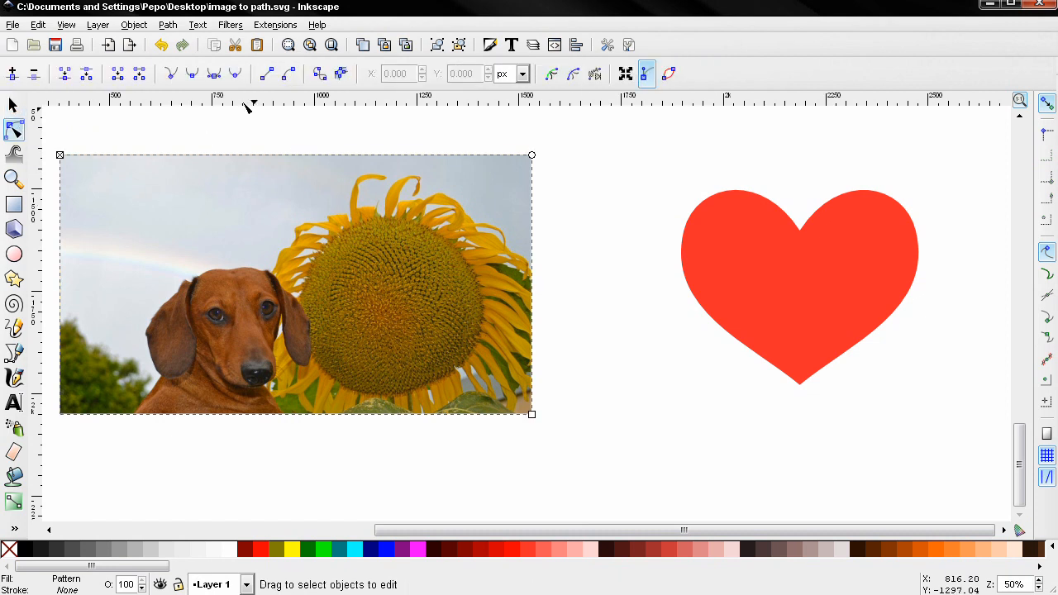
pyautogui.click(166, 24)
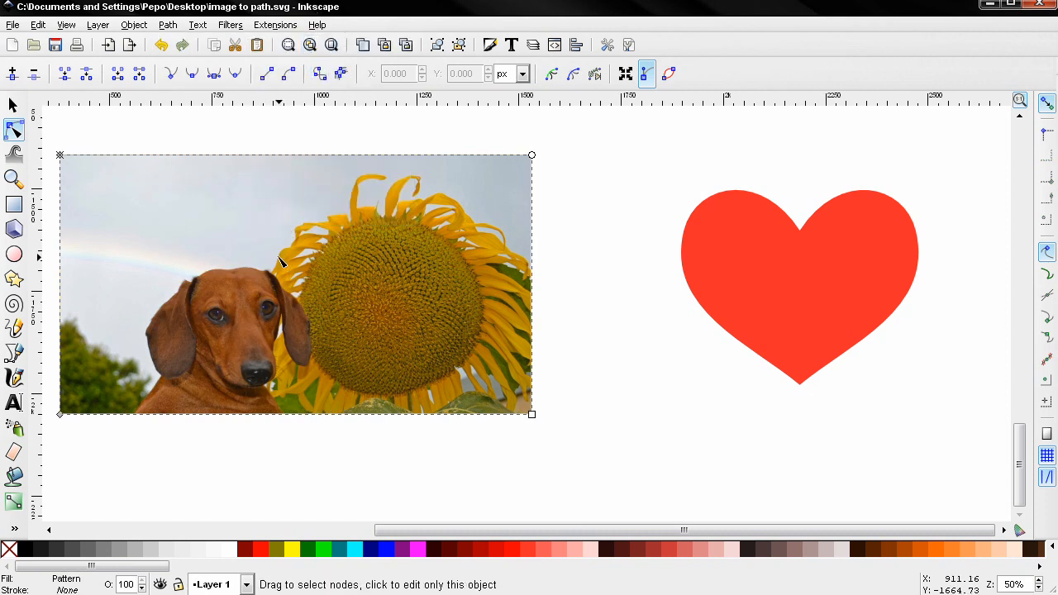
pyautogui.moveTo(143, 299)
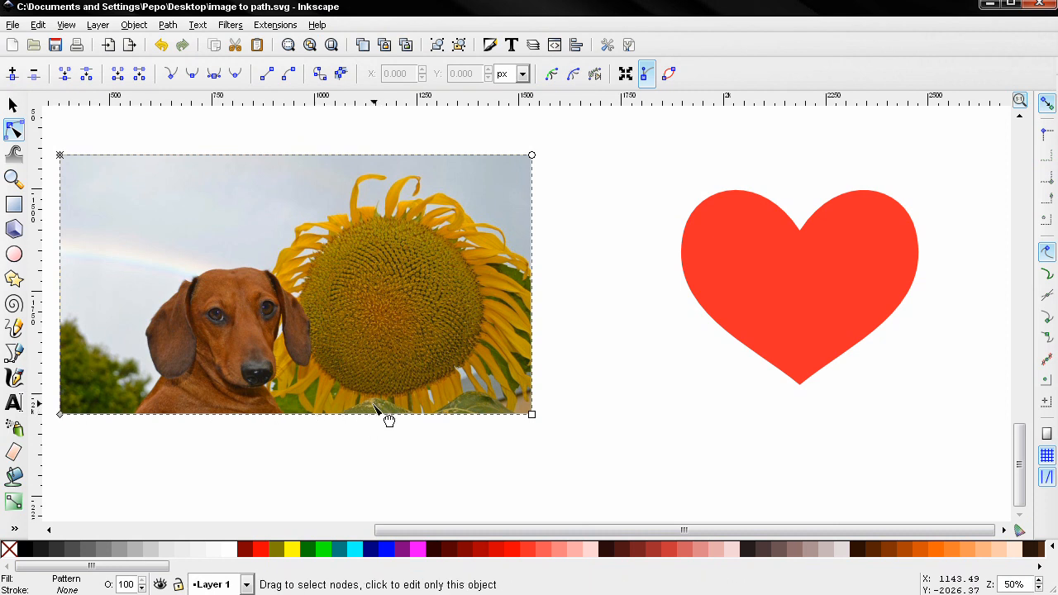
pyautogui.moveTo(120, 185)
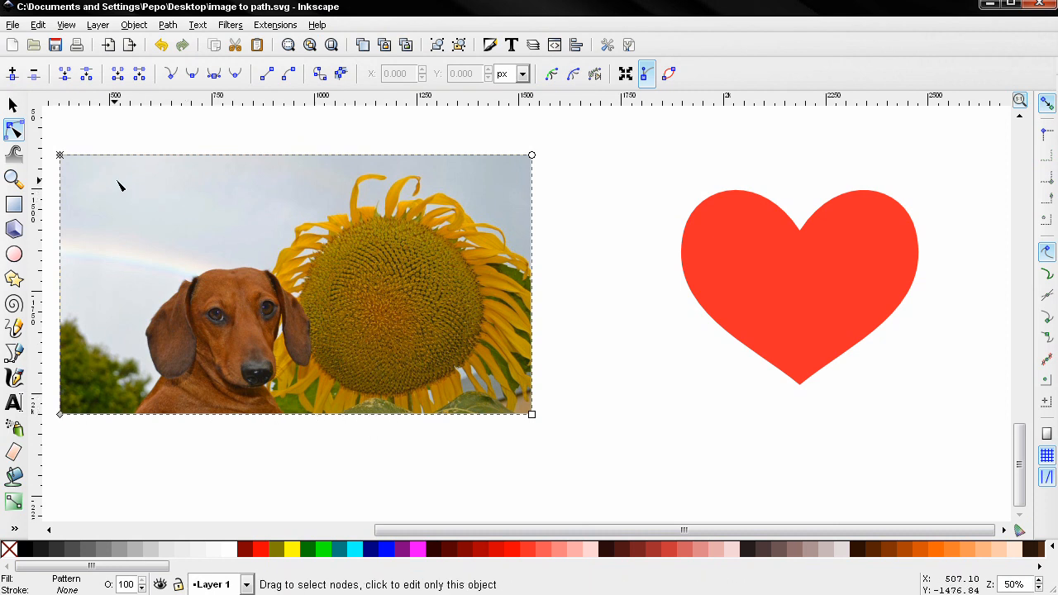
pyautogui.moveTo(59, 157)
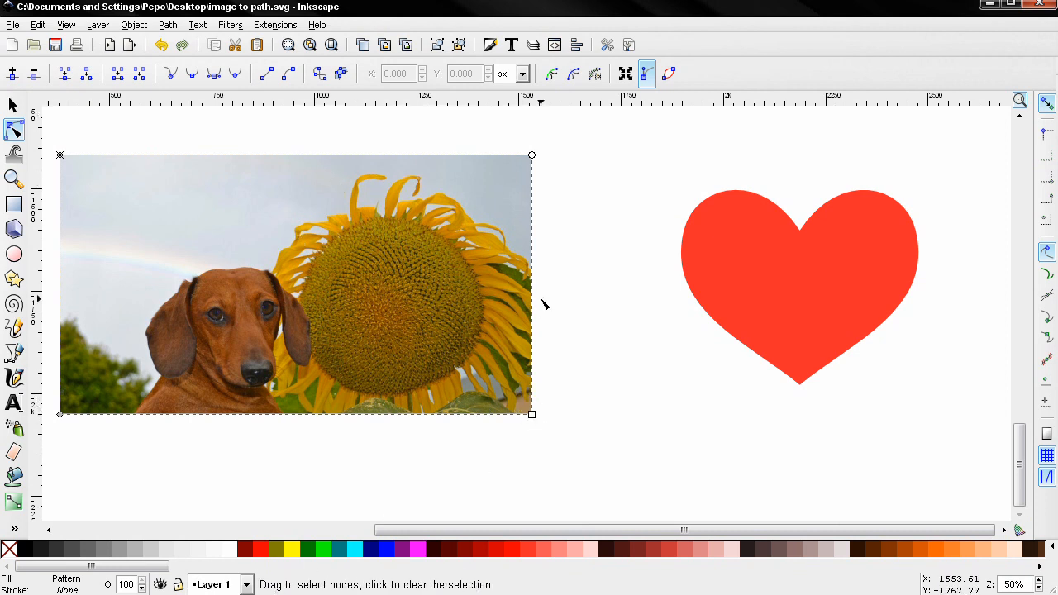
pyautogui.moveTo(164, 173)
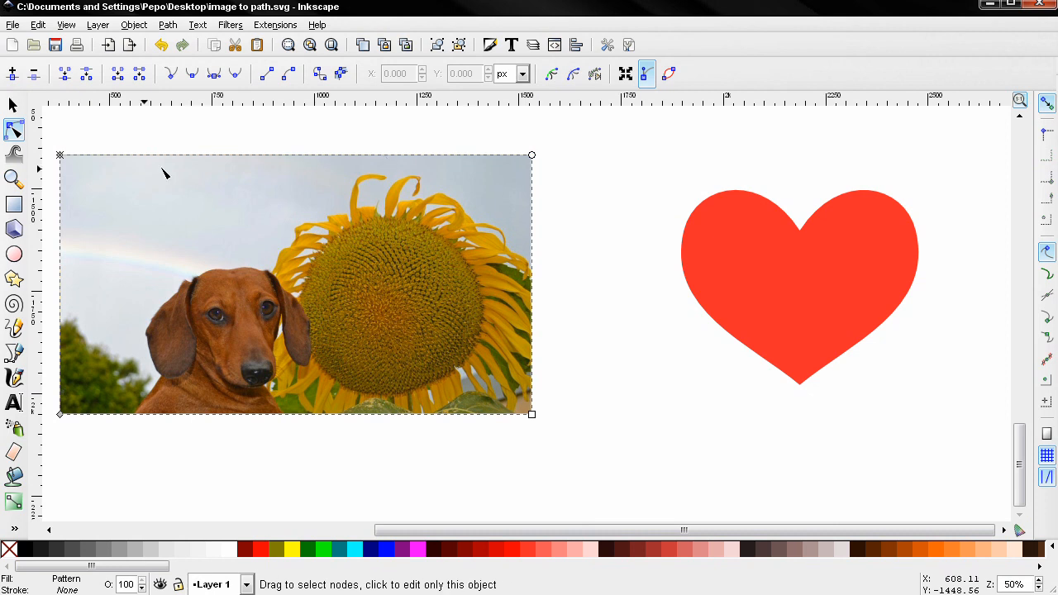
pyautogui.moveTo(160, 244)
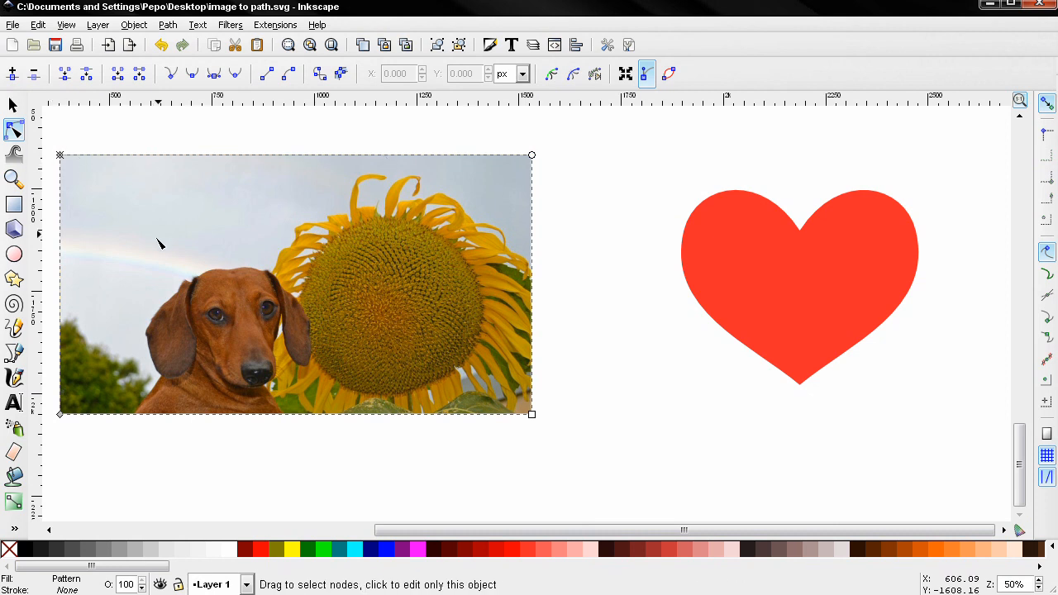
pyautogui.moveTo(242, 339)
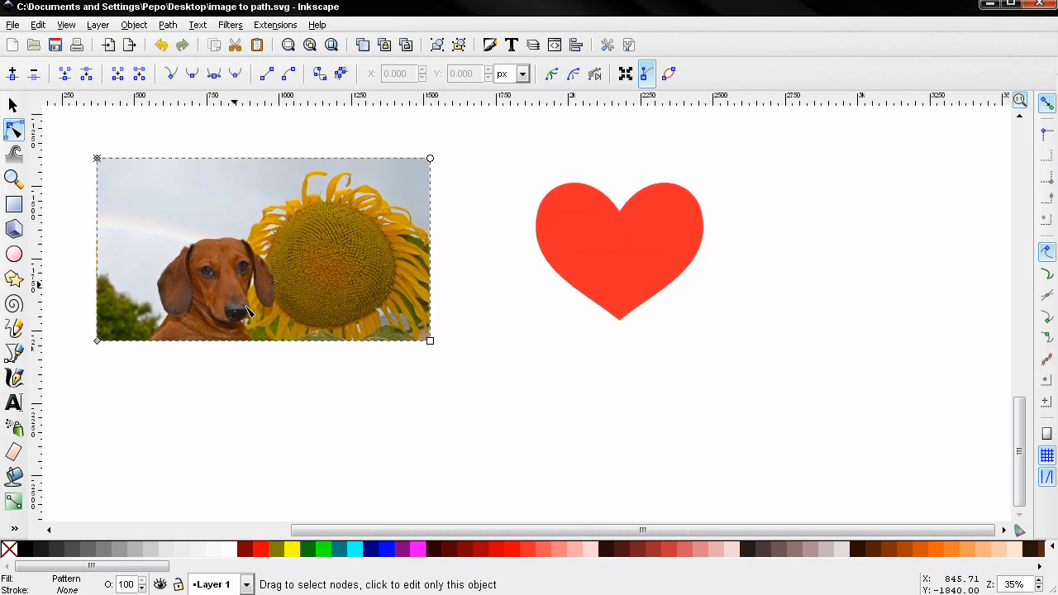
# Step: Draw a rectangle below the photo and fill it with the photo pattern (pattern3141)
pyautogui.click(14, 204)
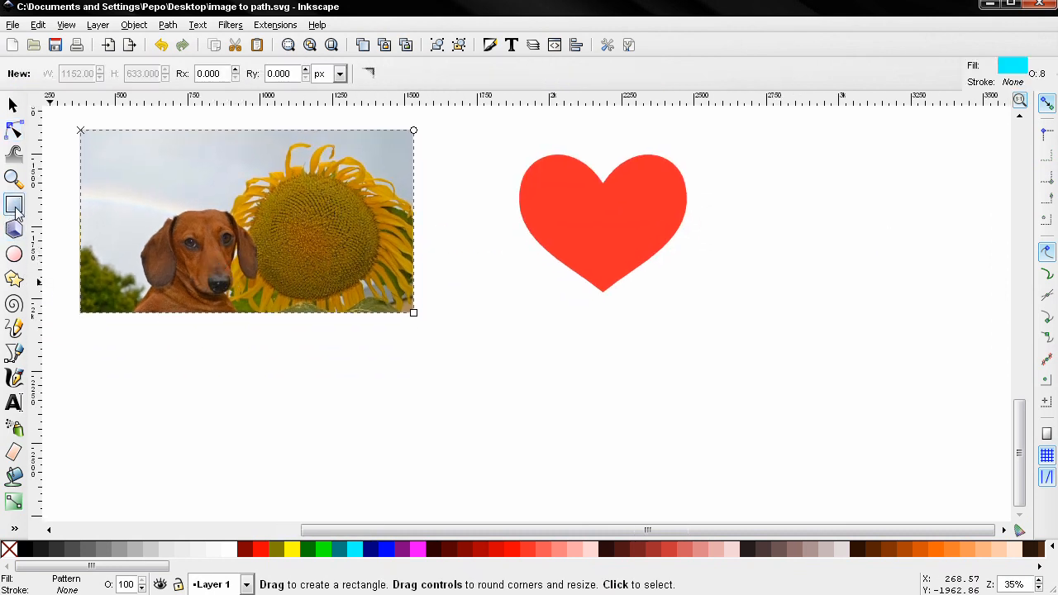
pyautogui.moveTo(72, 329); pyautogui.dragTo(429, 522)
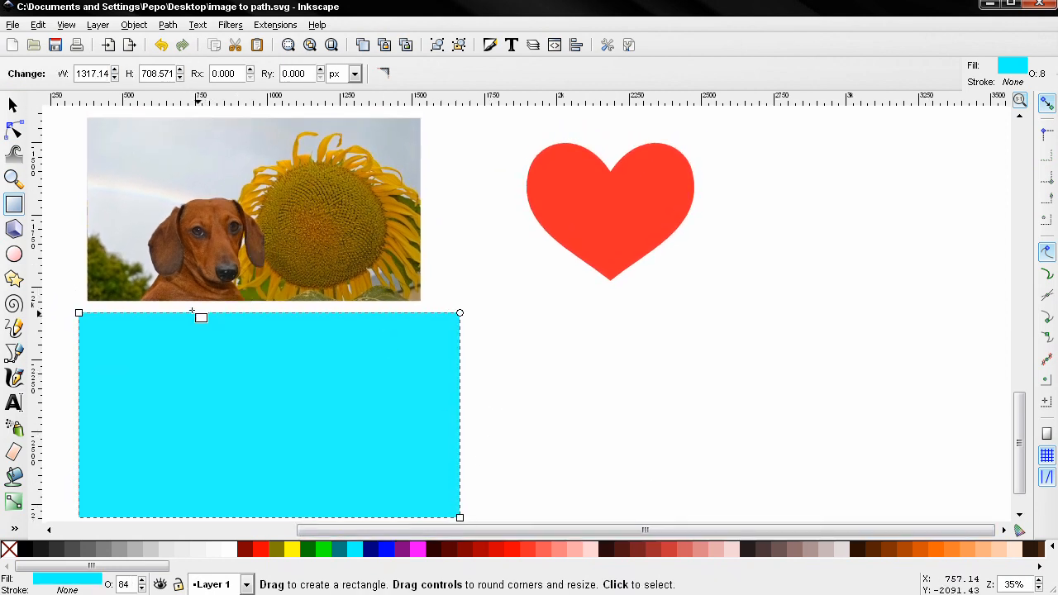
pyautogui.moveTo(409, 136)
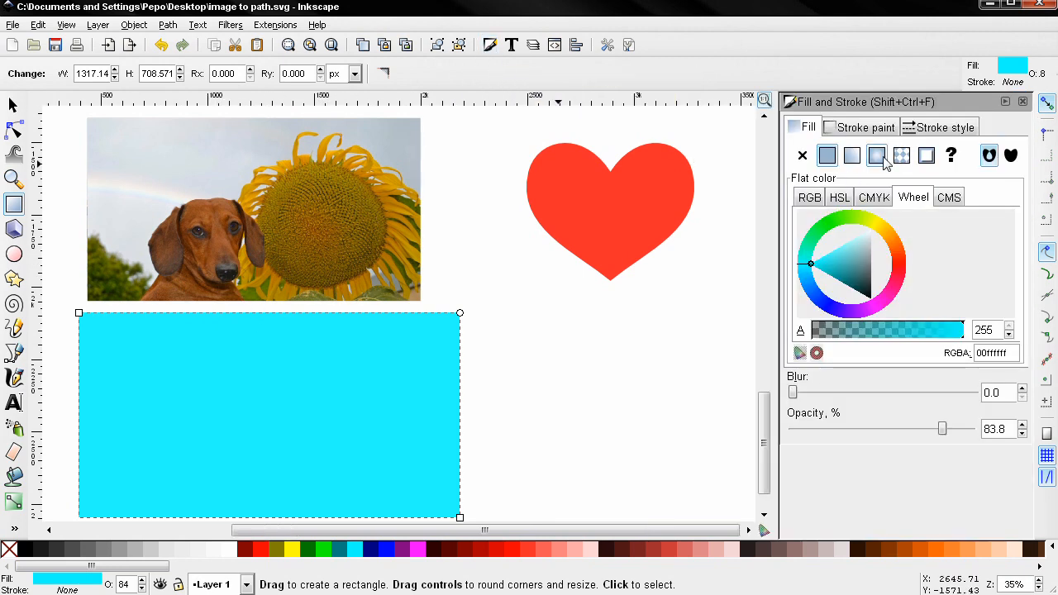
pyautogui.click(902, 155)
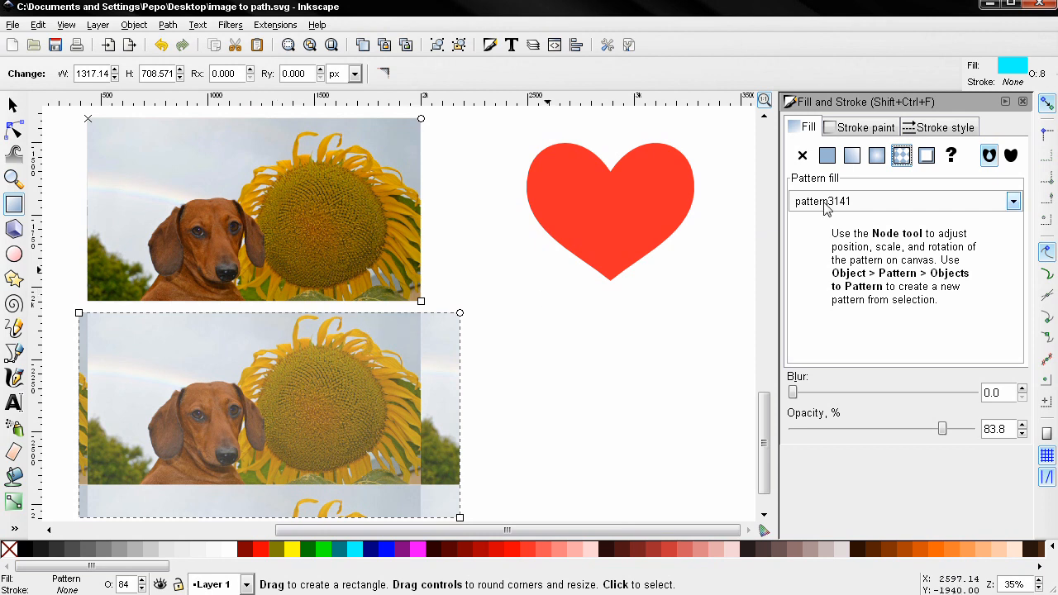
pyautogui.click(1013, 201)
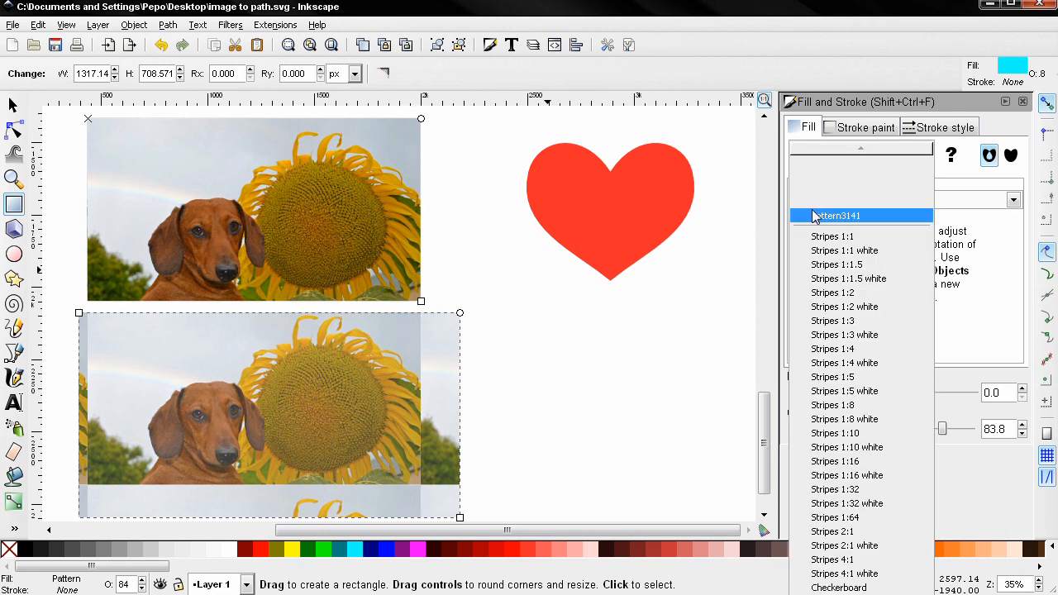
pyautogui.moveTo(833, 221)
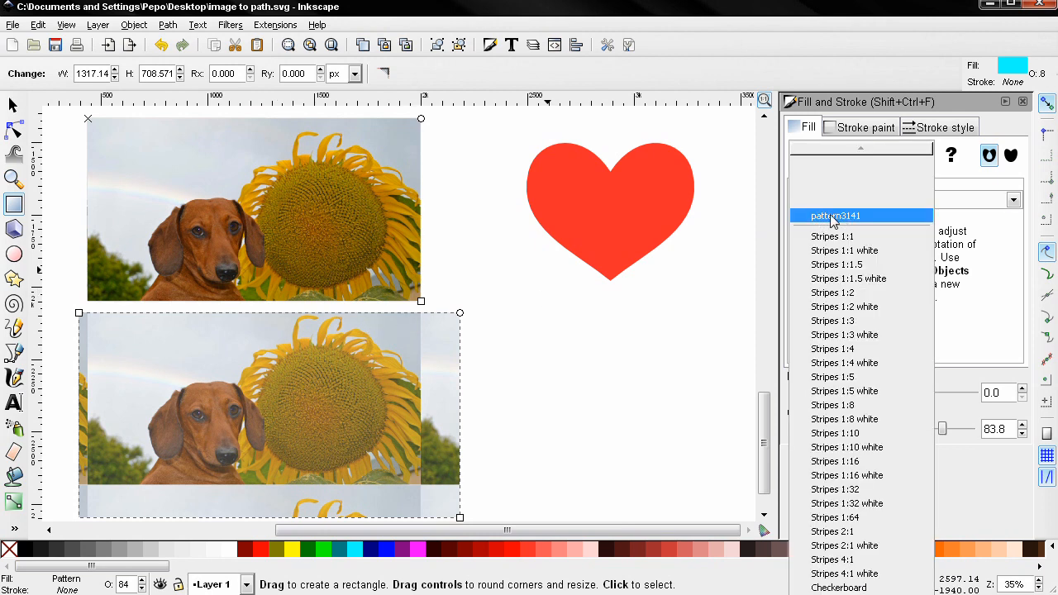
pyautogui.click(834, 216)
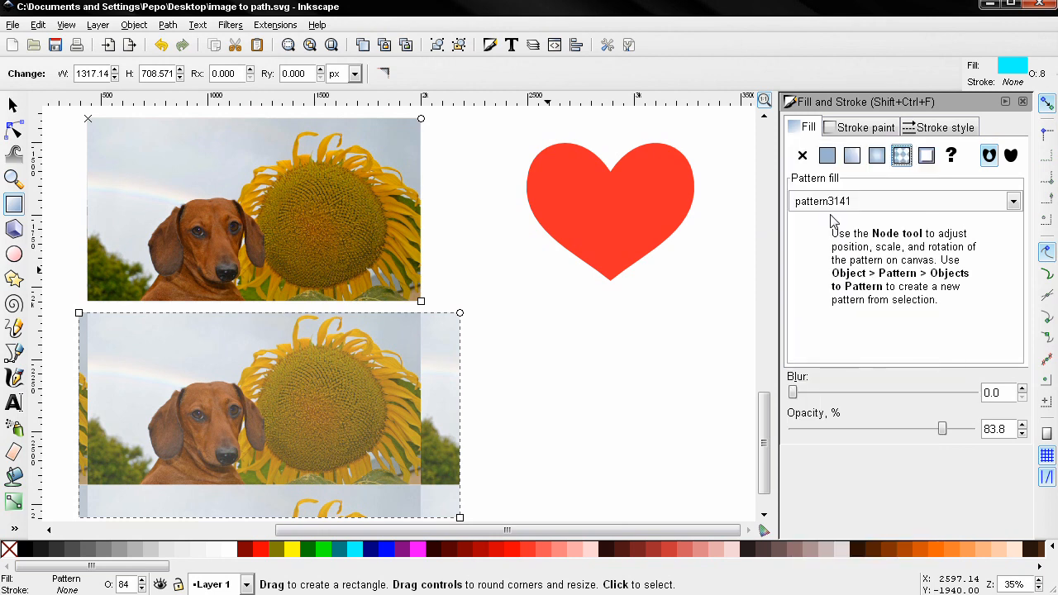
pyautogui.moveTo(824, 217)
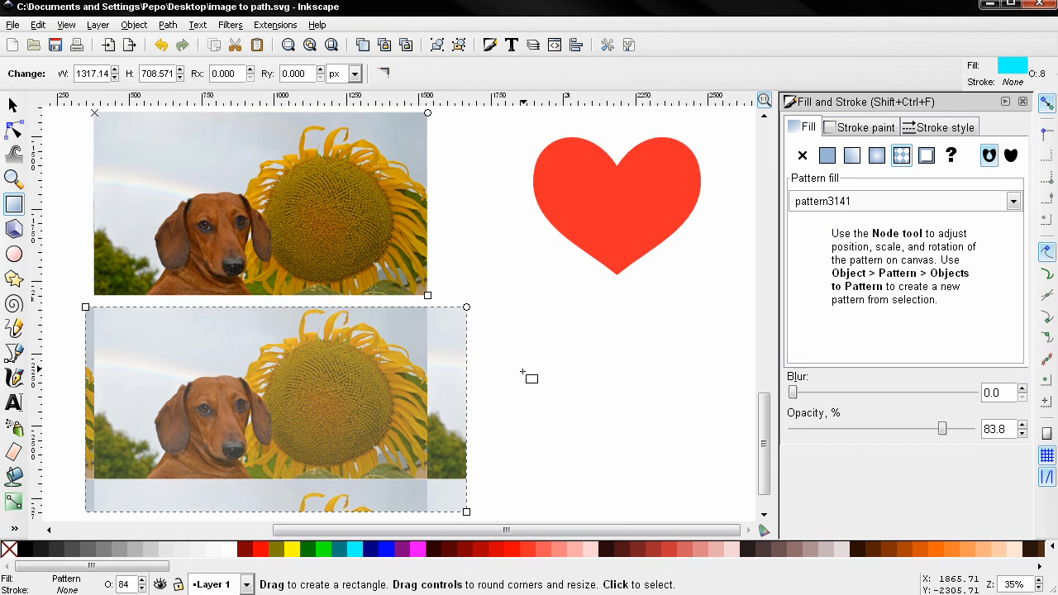
# Step: Convert the rectangle to a path, trim its right edge, insert nodes and select one
pyautogui.click(167, 24)
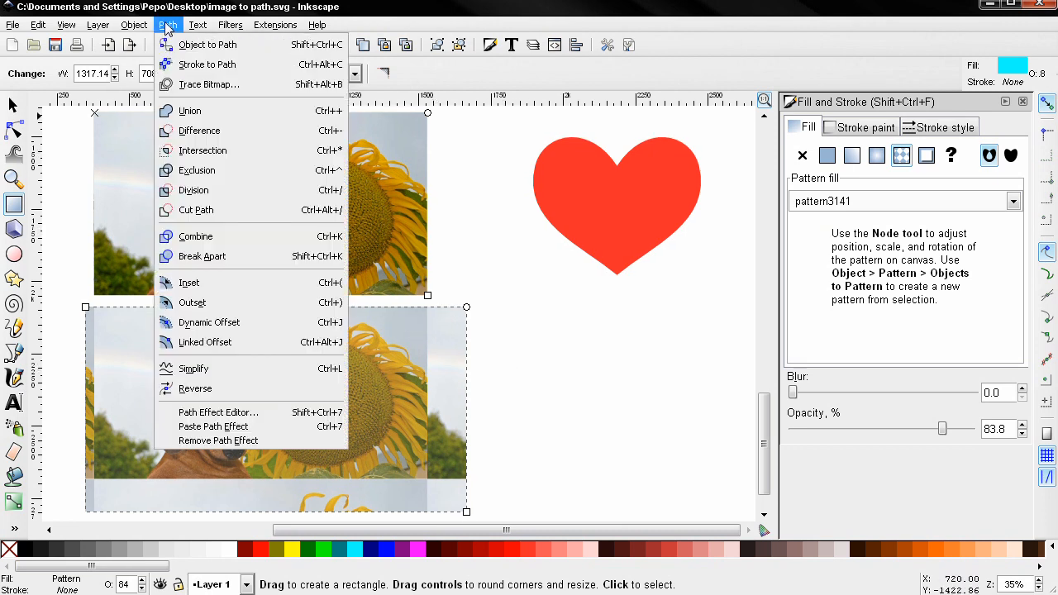
pyautogui.click(207, 44)
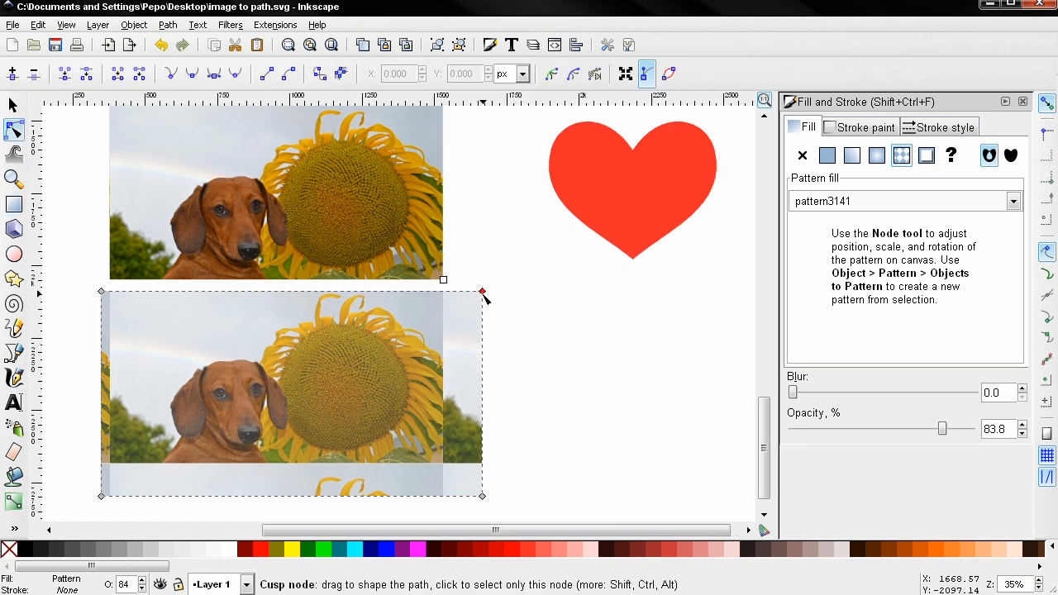
pyautogui.moveTo(482, 295); pyautogui.dragTo(430, 296)
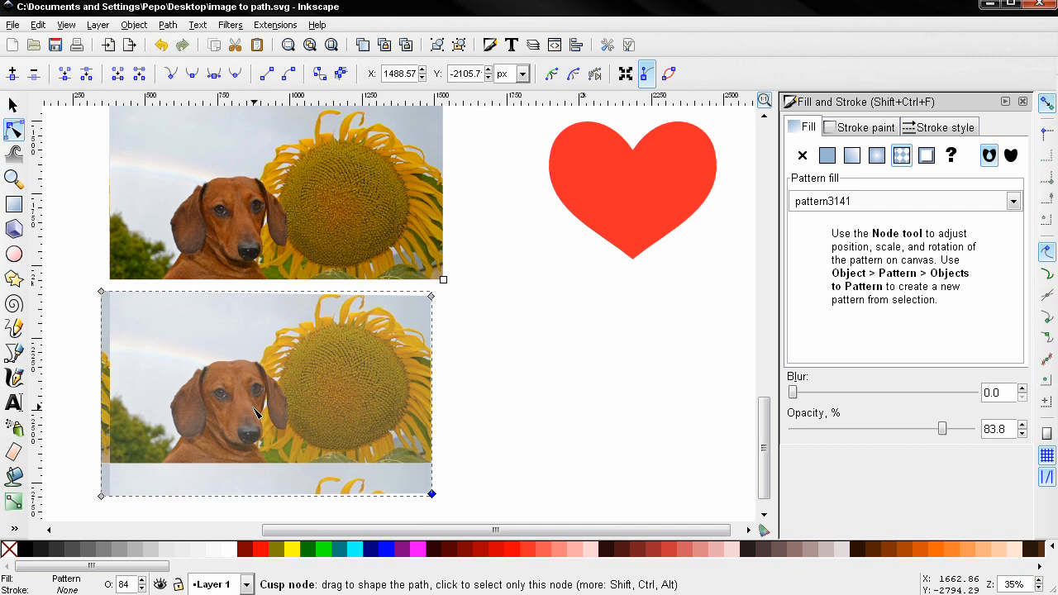
pyautogui.click(13, 72)
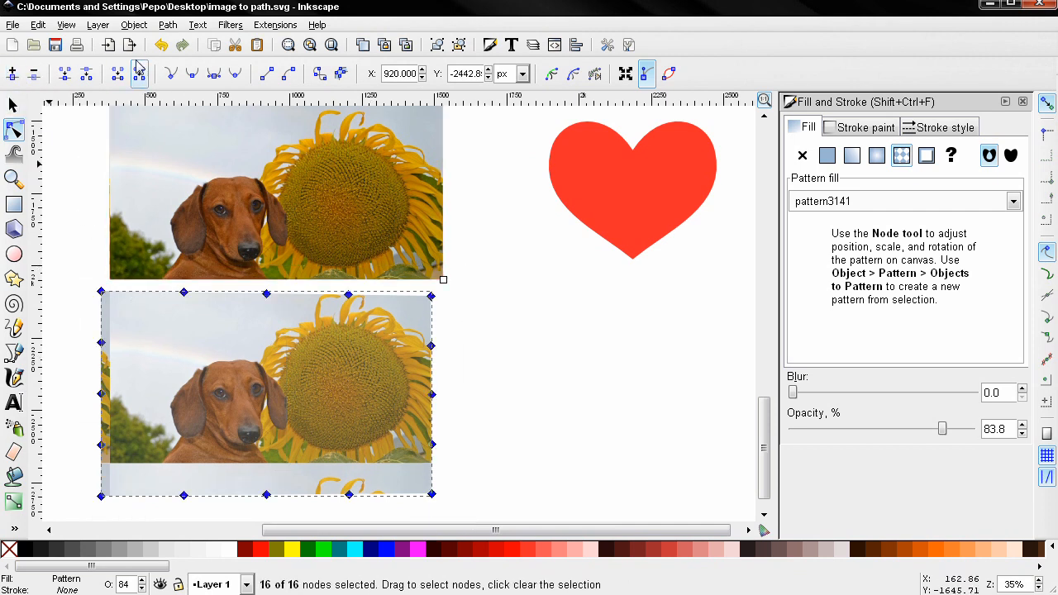
pyautogui.moveTo(313, 336)
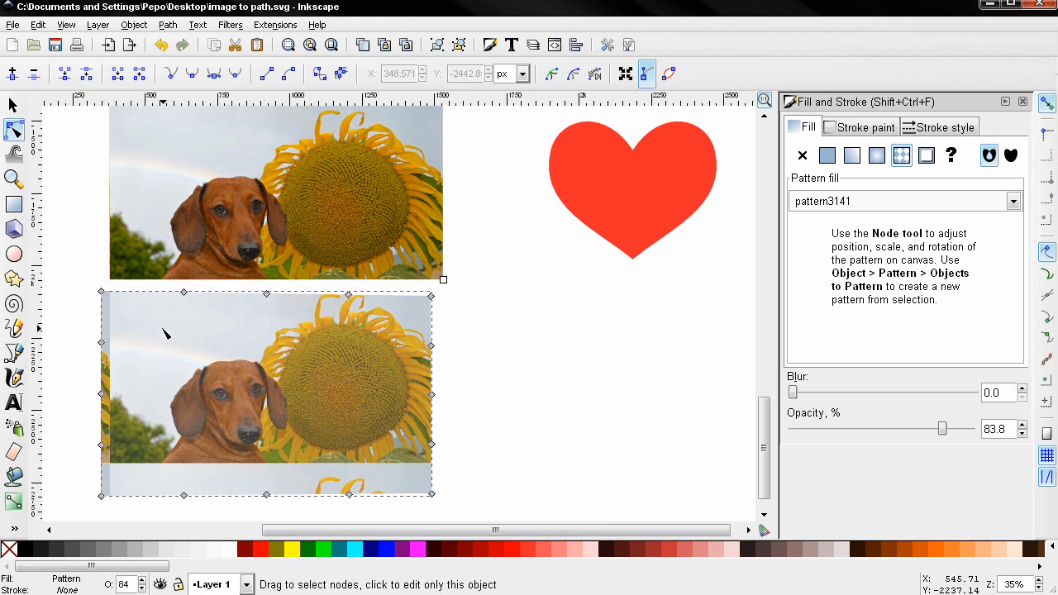
pyautogui.moveTo(276, 380)
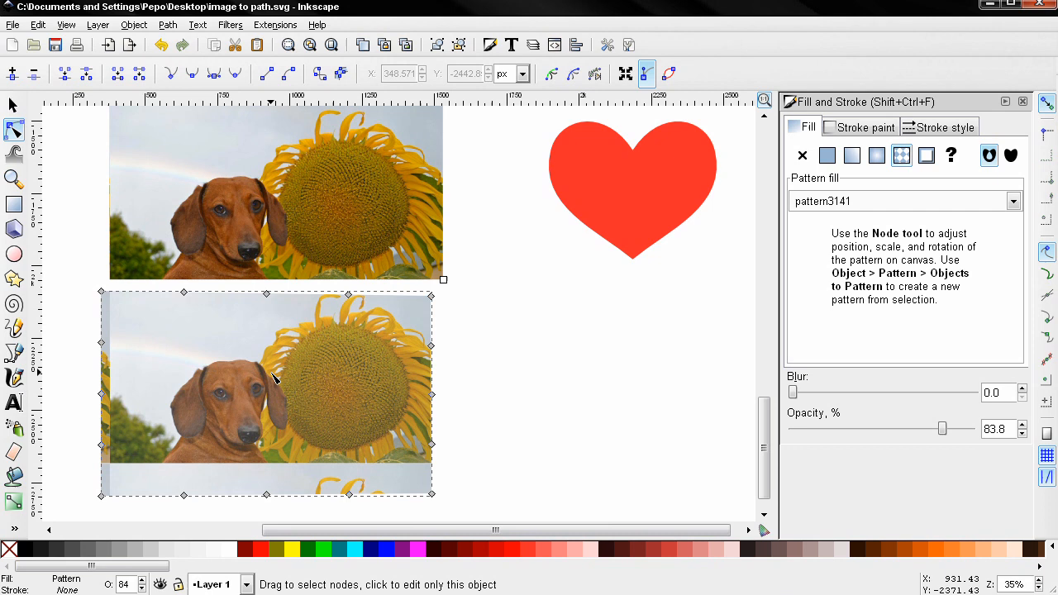
pyautogui.click(102, 293)
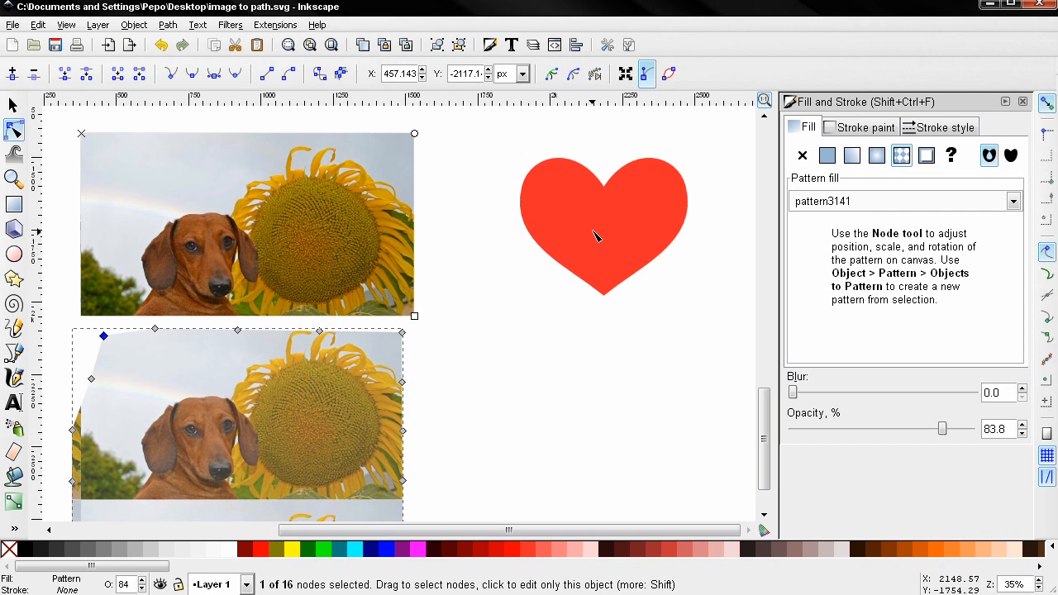
pyautogui.moveTo(579, 251)
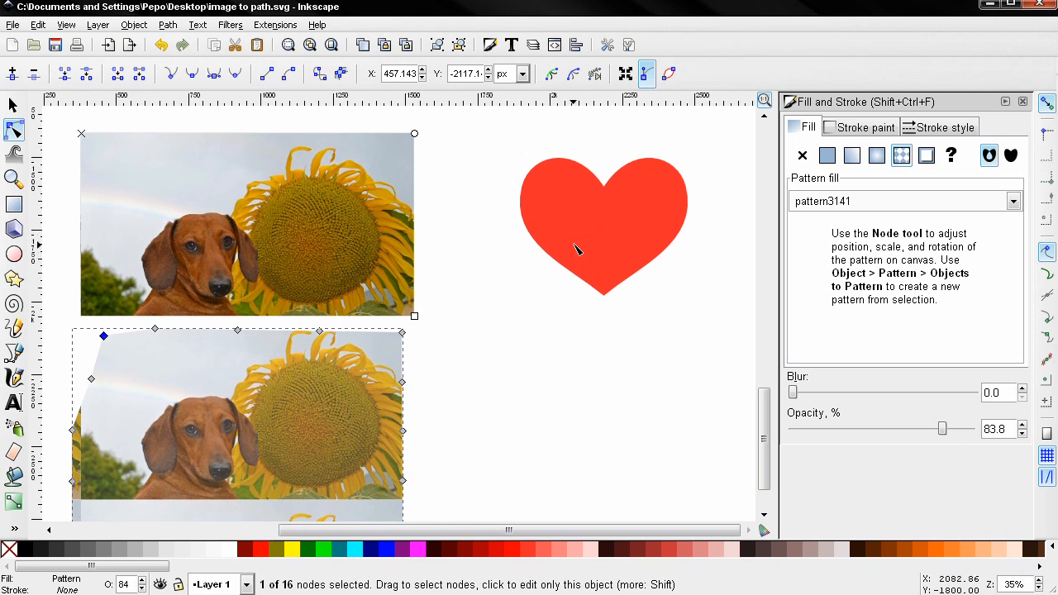
pyautogui.moveTo(529, 244)
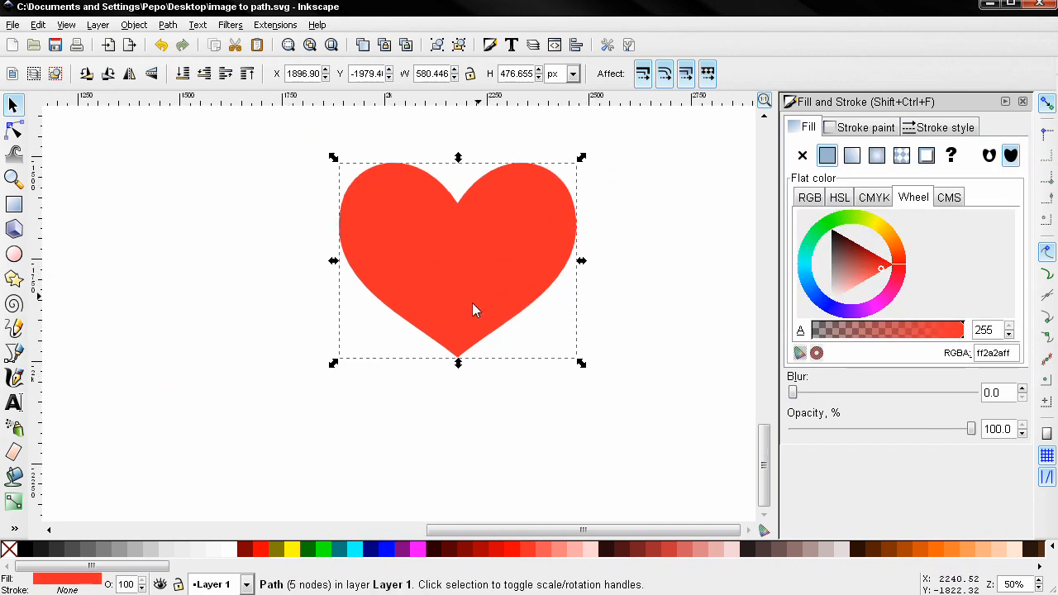
# Step: Give the heart a Pattern fill using the dachshund-and-sunflower photo
pyautogui.click(900, 156)
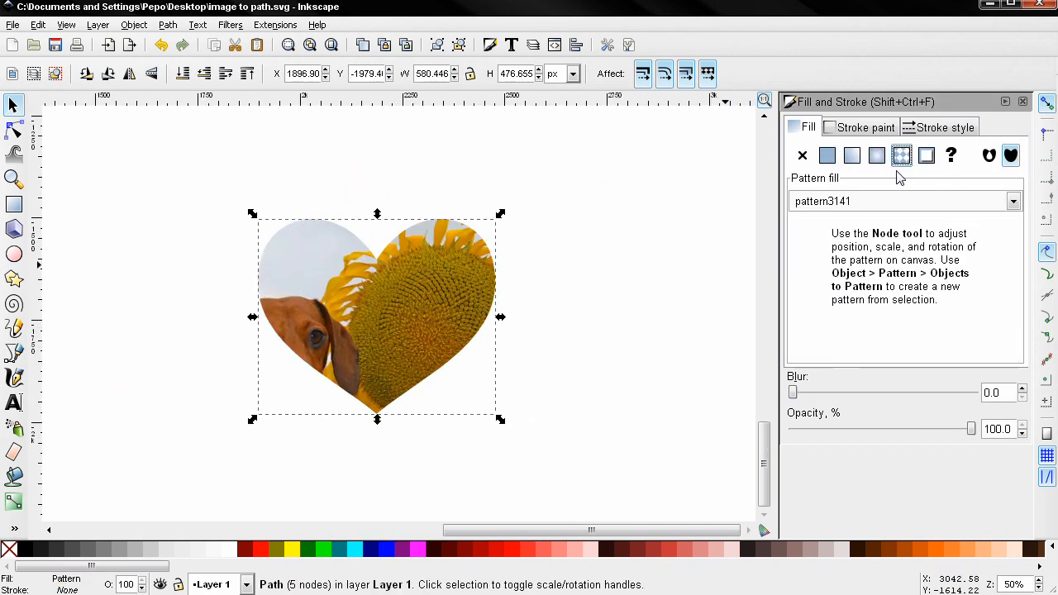
pyautogui.moveTo(727, 275)
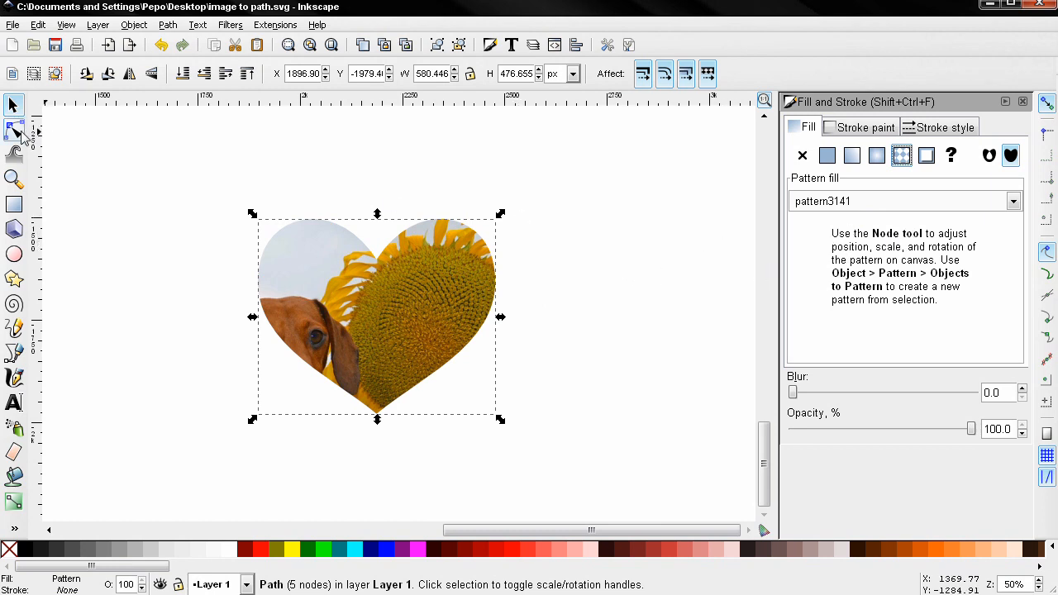
# Step: Adjust the heart's pattern handles to enlarge the dog's face, then deselect
pyautogui.click(14, 130)
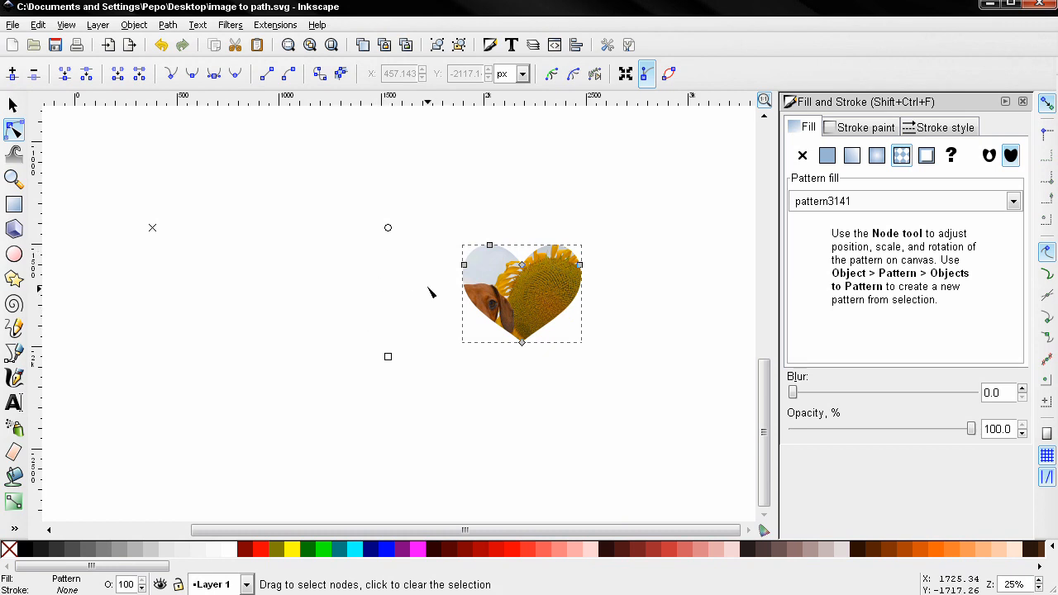
pyautogui.moveTo(419, 297)
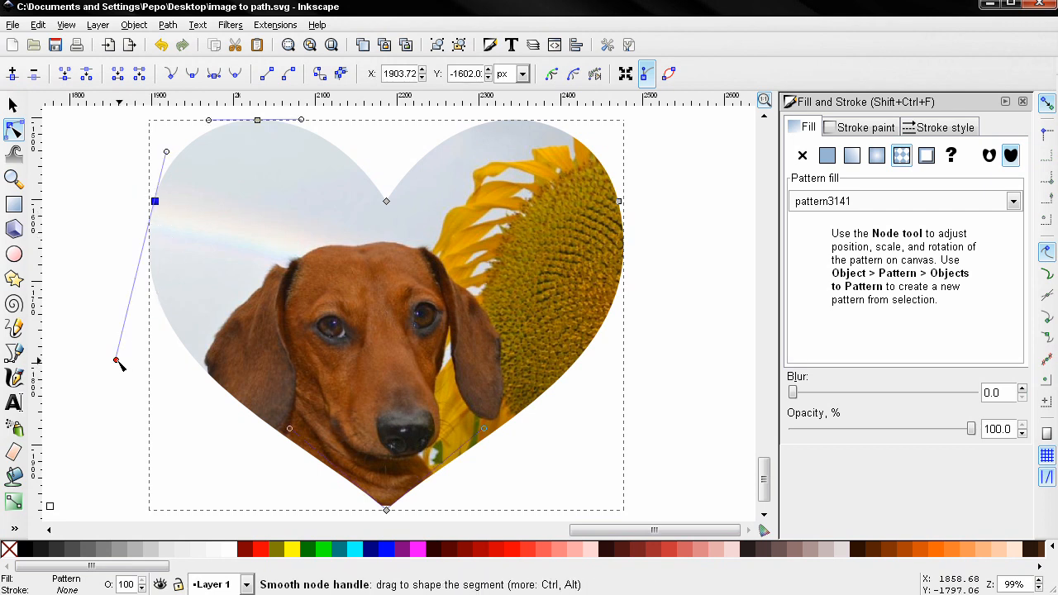
pyautogui.moveTo(119, 362); pyautogui.dragTo(137, 366)
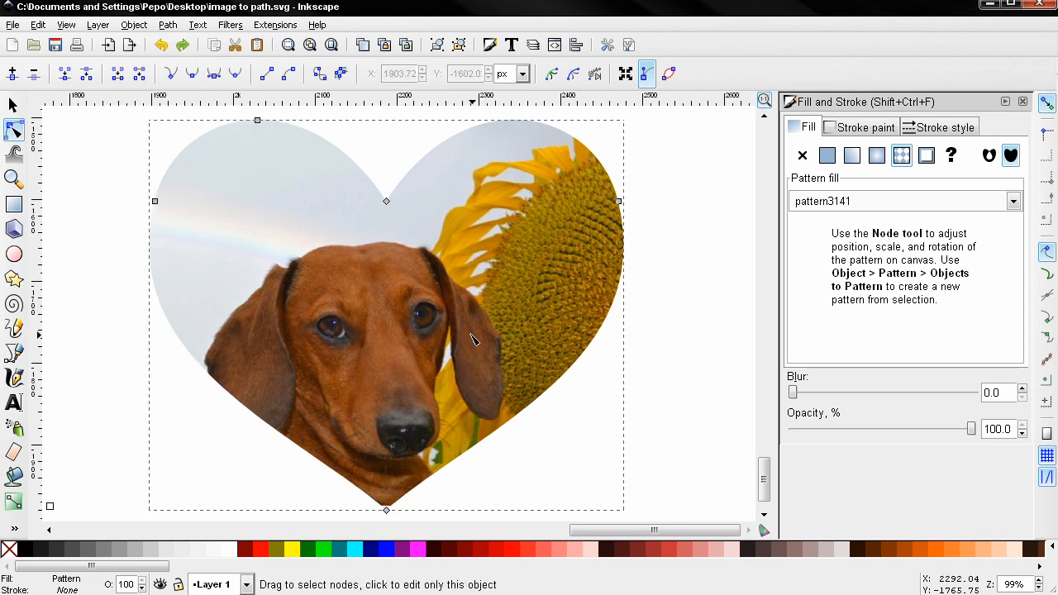
pyautogui.click(684, 330)
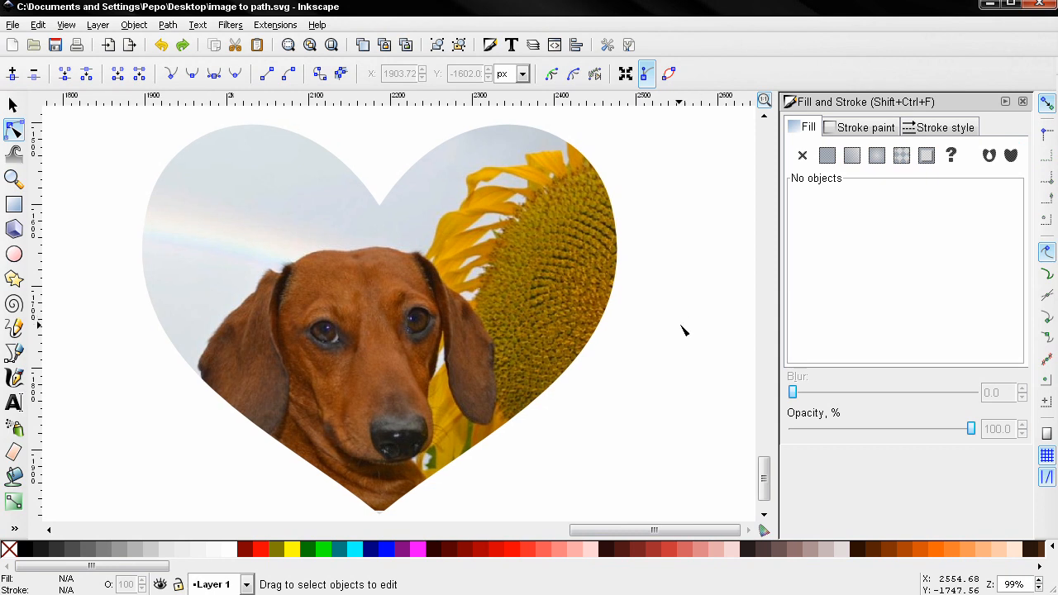
pyautogui.moveTo(652, 341)
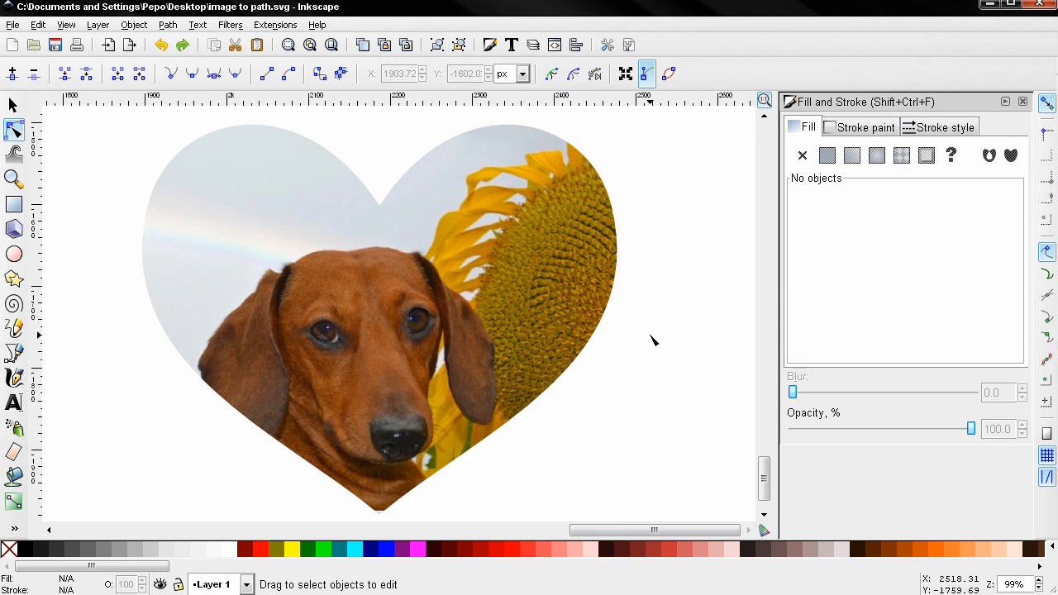